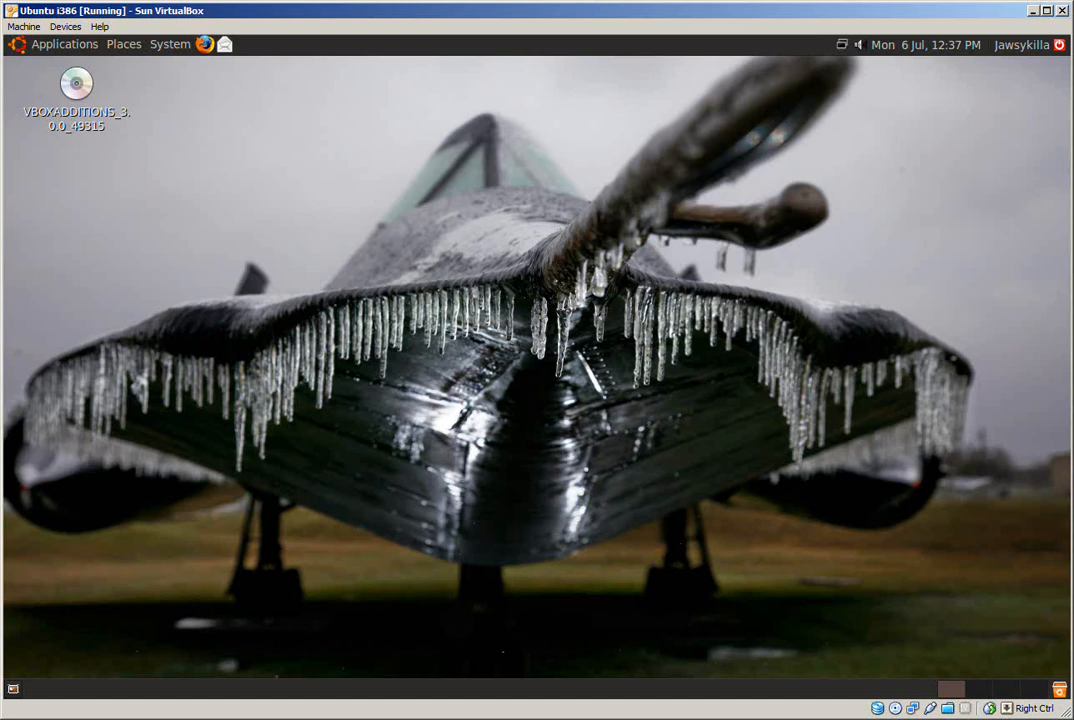
pyautogui.moveTo(620, 424)
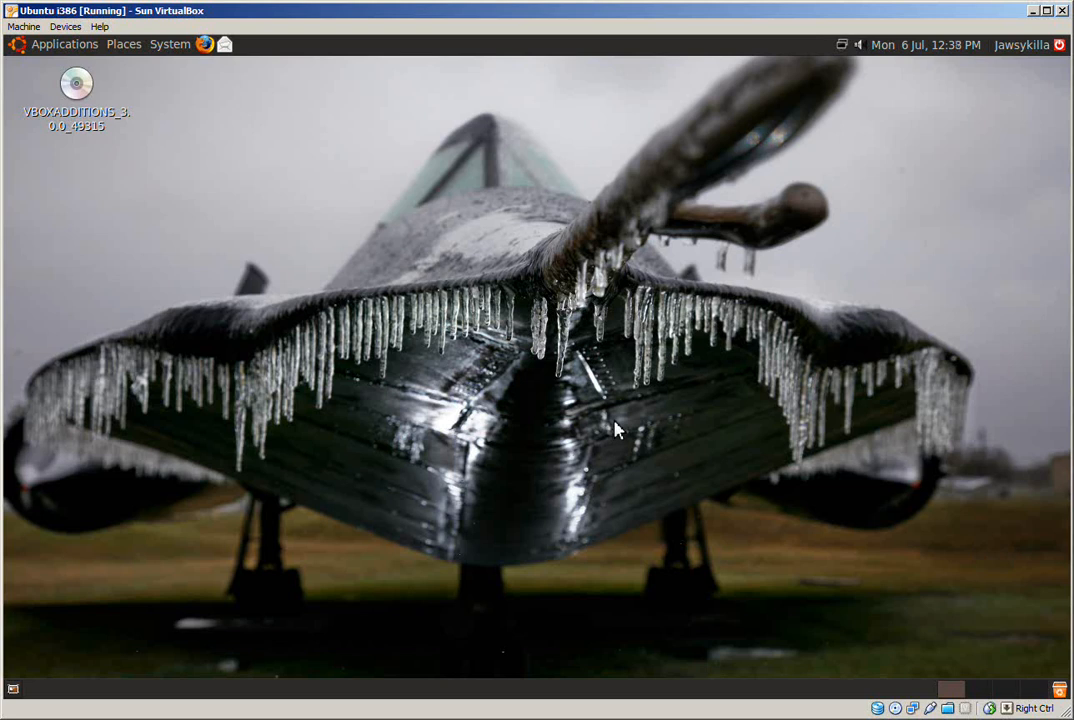
pyautogui.moveTo(210, 192)
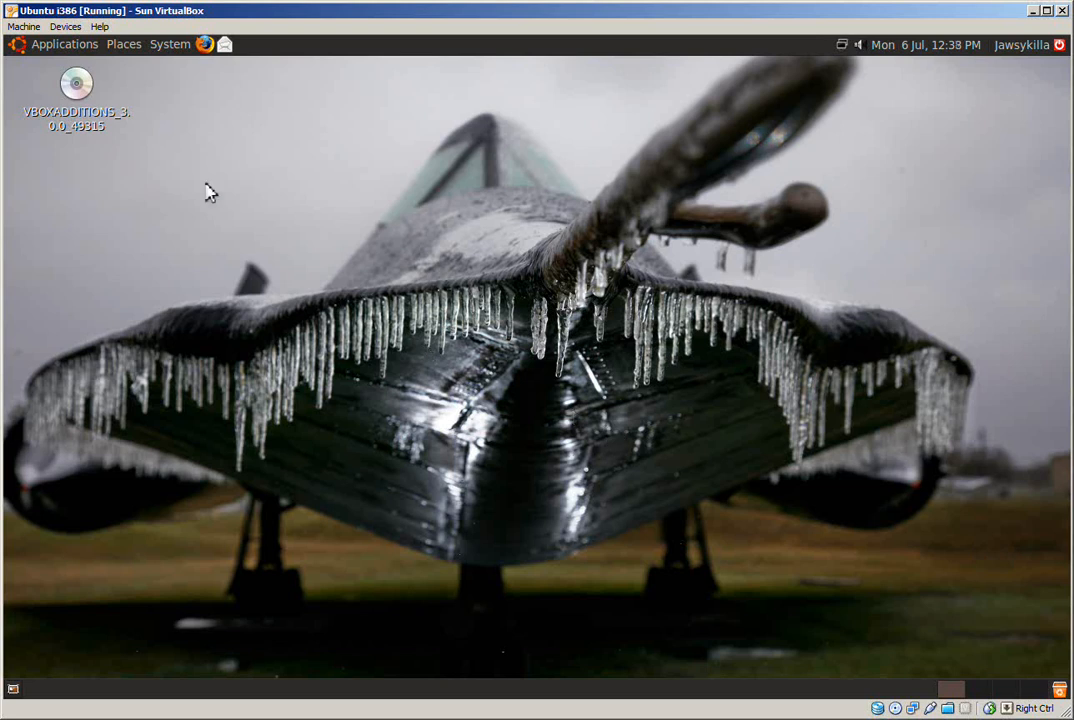
# Browse the VBOXADDITIONS CD contents showing the Linux, Windows and Solaris installers and autorun.sh.
pyautogui.click(64, 26)
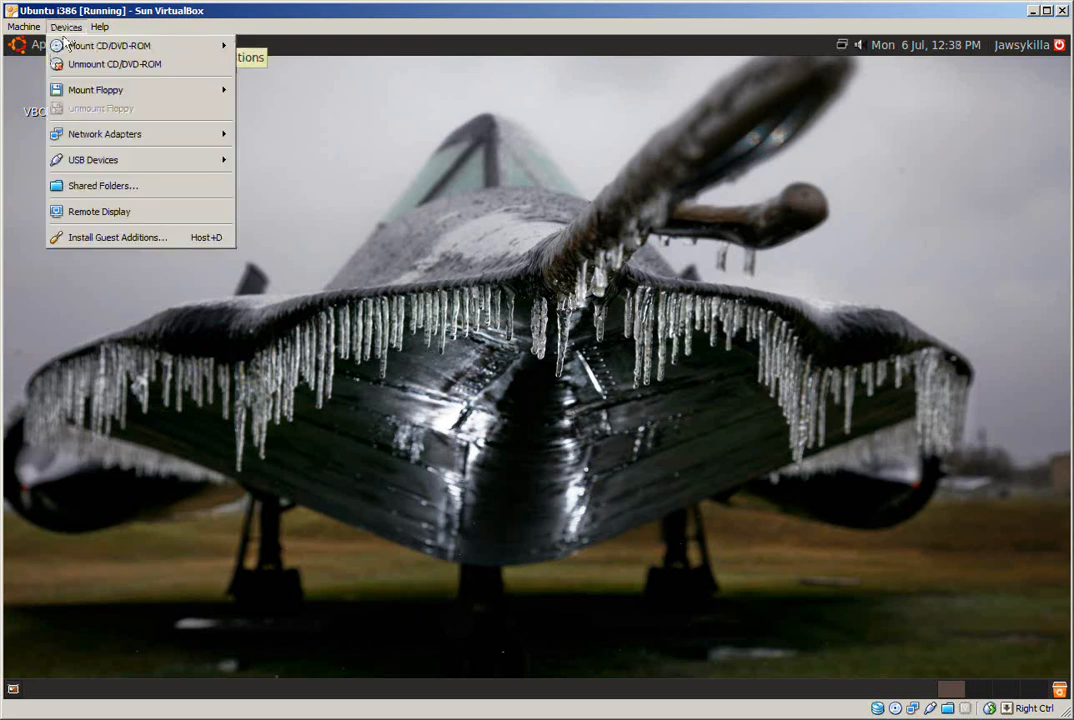
pyautogui.click(116, 236)
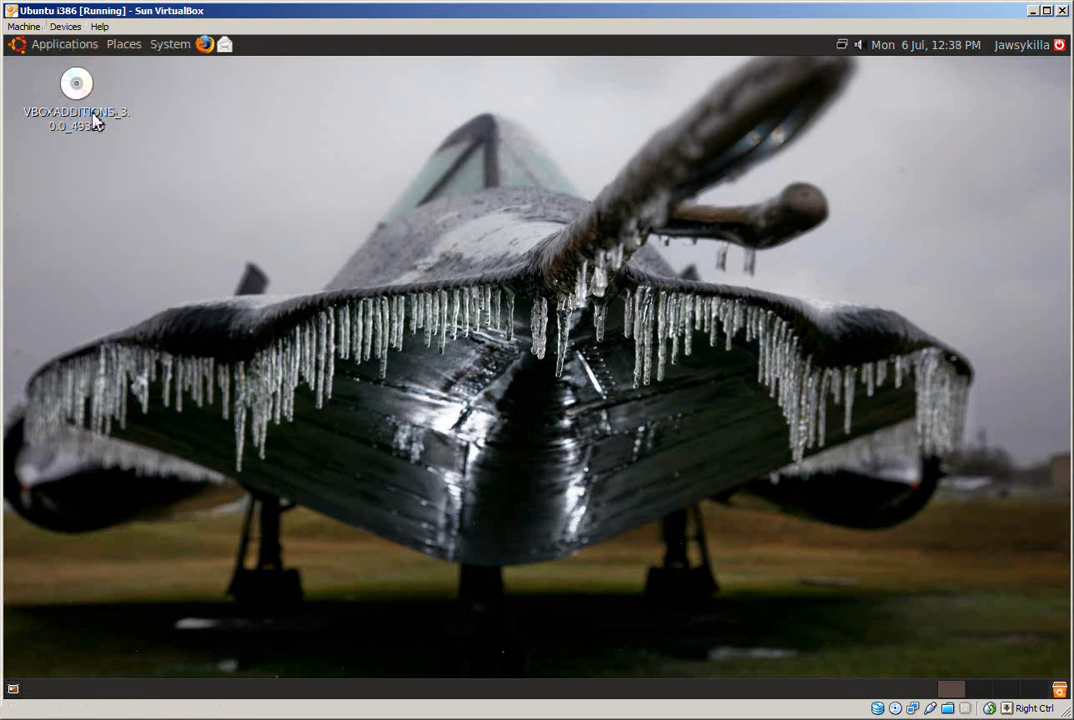
pyautogui.moveTo(124, 44)
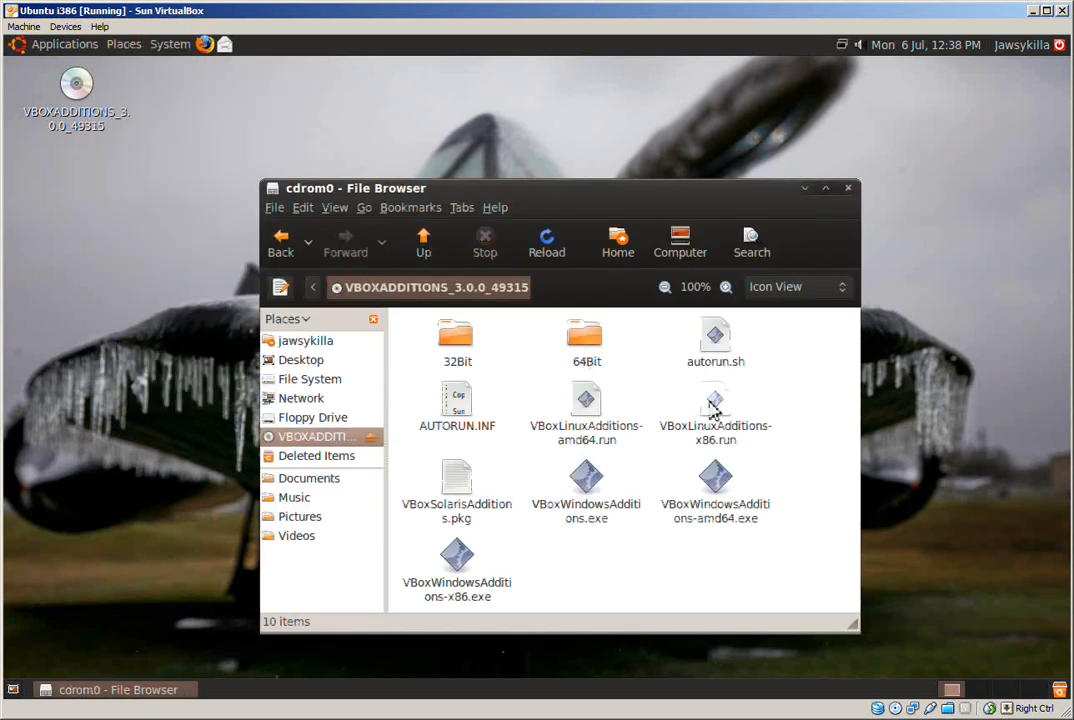
pyautogui.moveTo(730, 420)
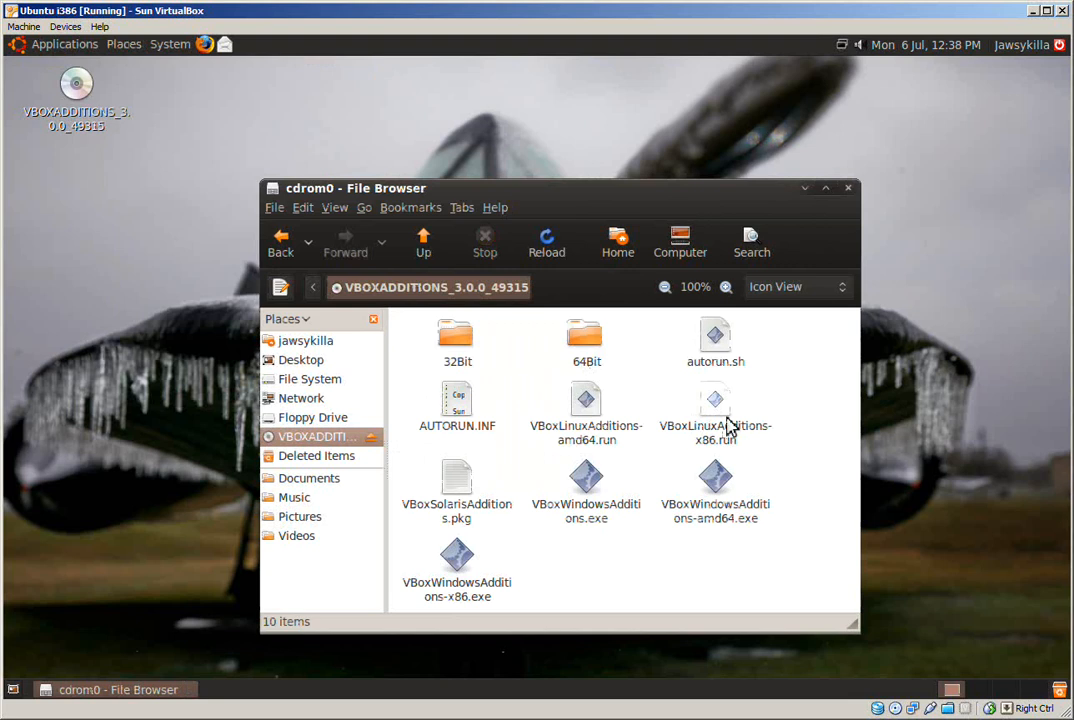
pyautogui.moveTo(586, 400)
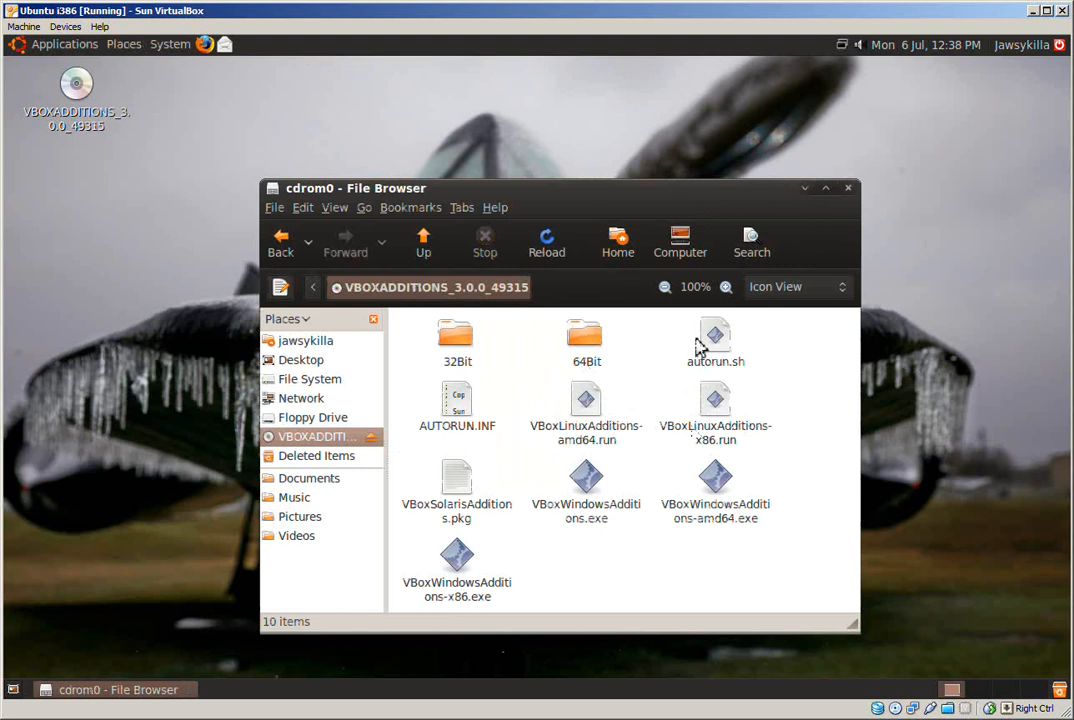
pyautogui.moveTo(850, 230)
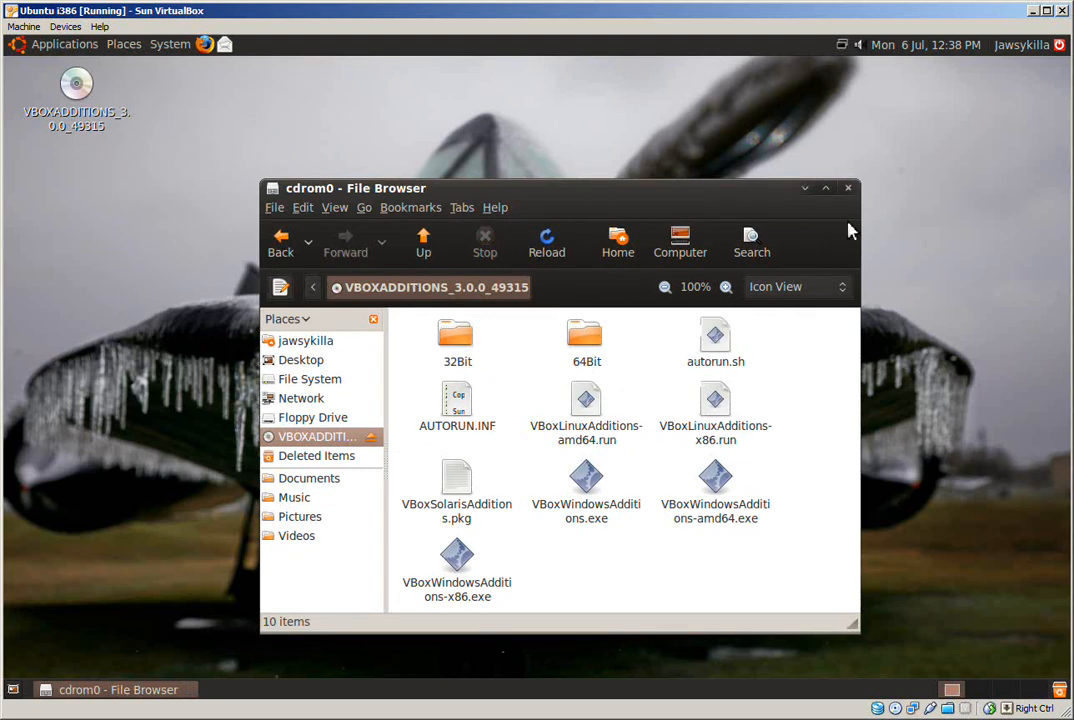
pyautogui.moveTo(84, 44)
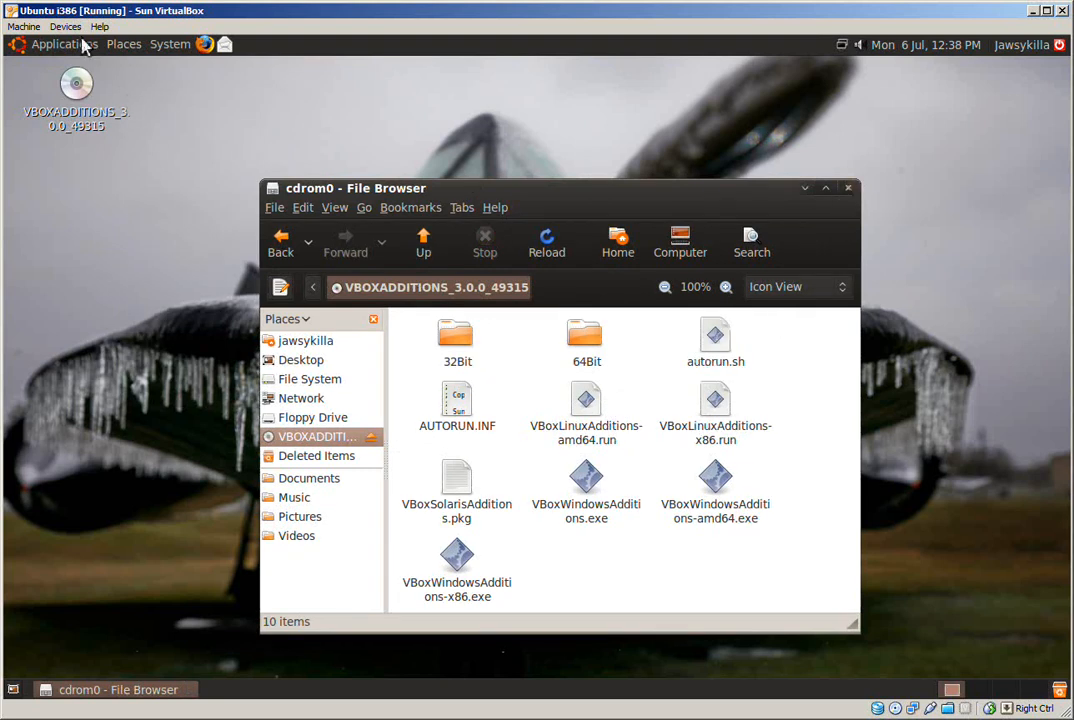
# Launch a terminal and change its working directory to /media/cdrom0 with cd.
pyautogui.click(56, 44)
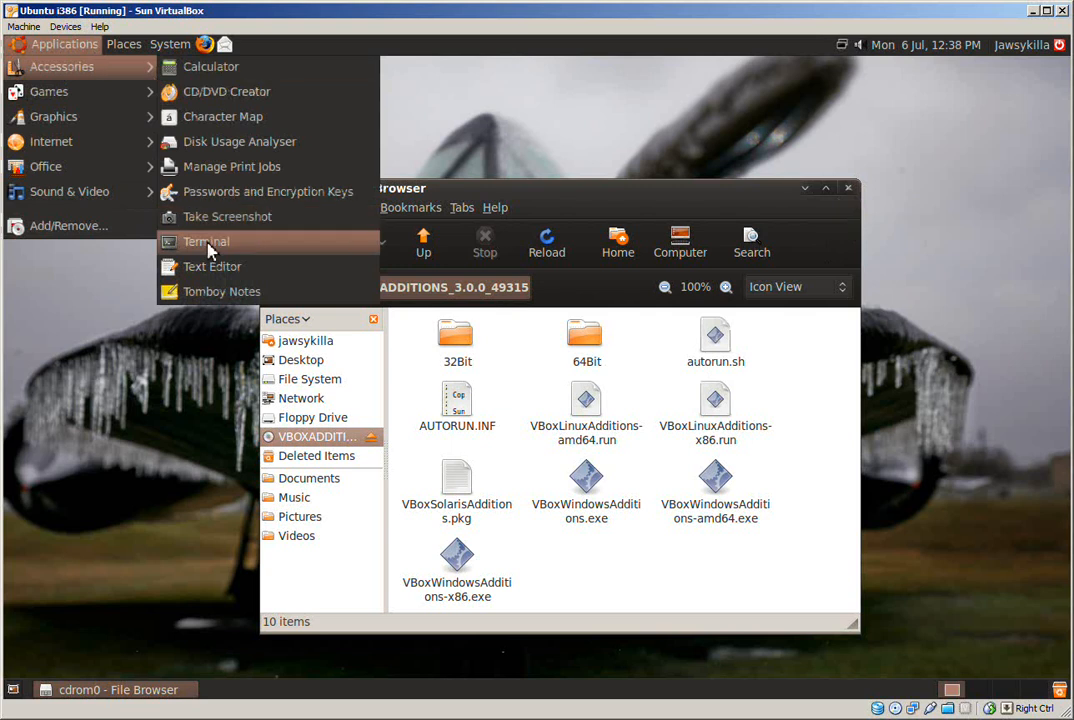
pyautogui.click(206, 240)
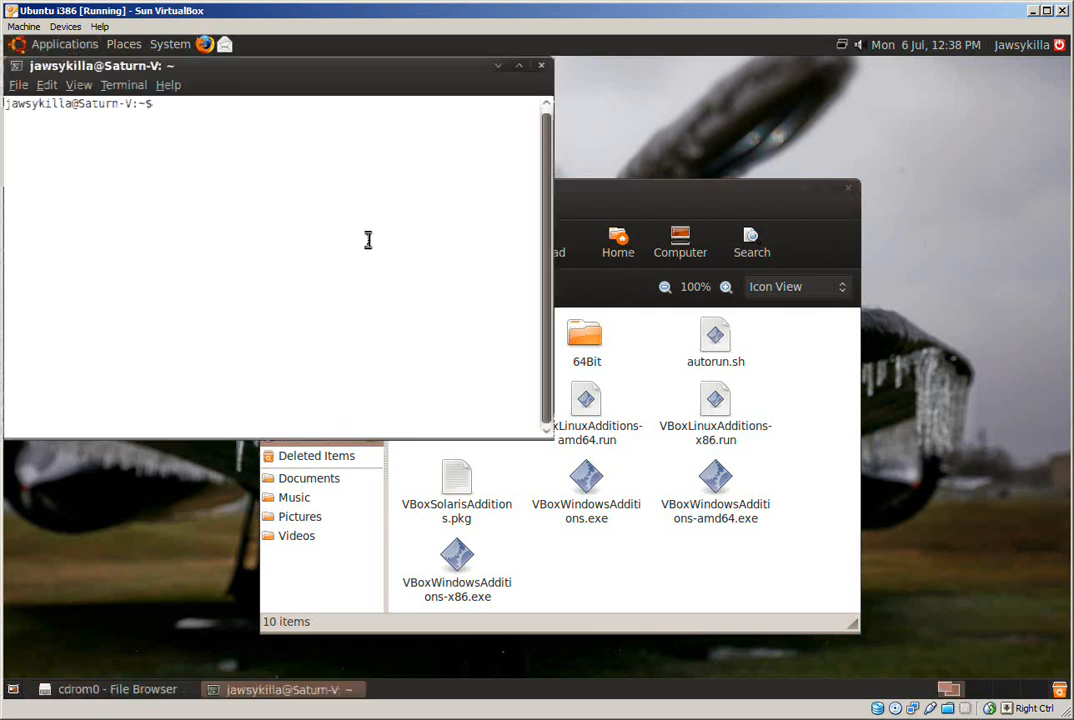
pyautogui.write('cd')
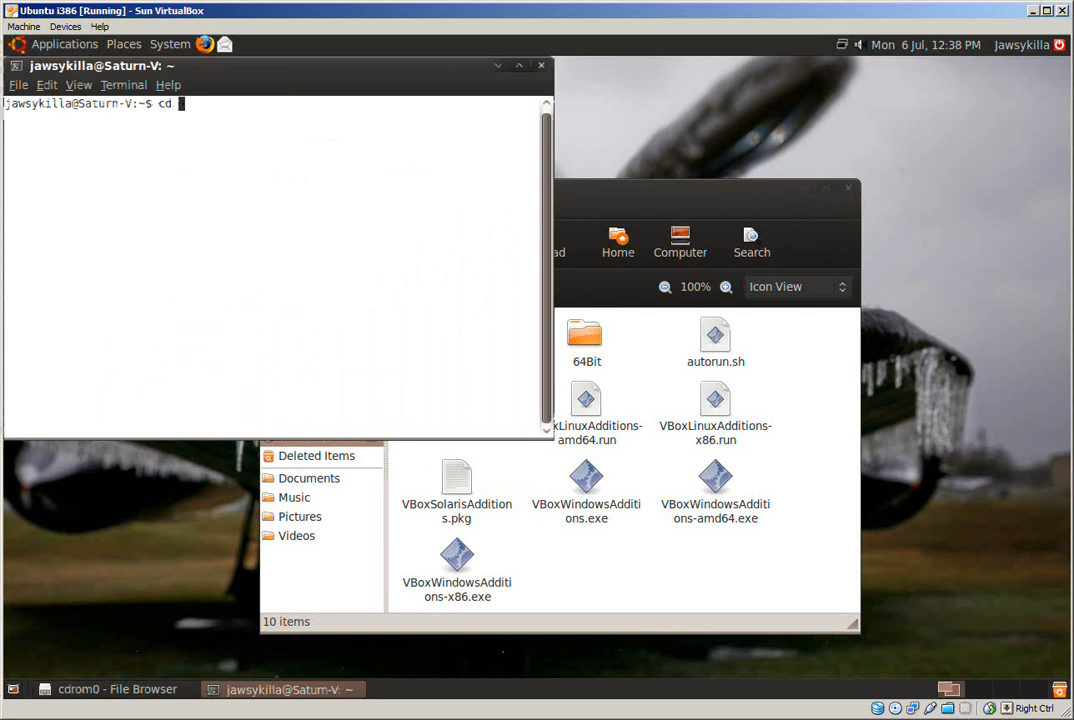
pyautogui.write('/media')
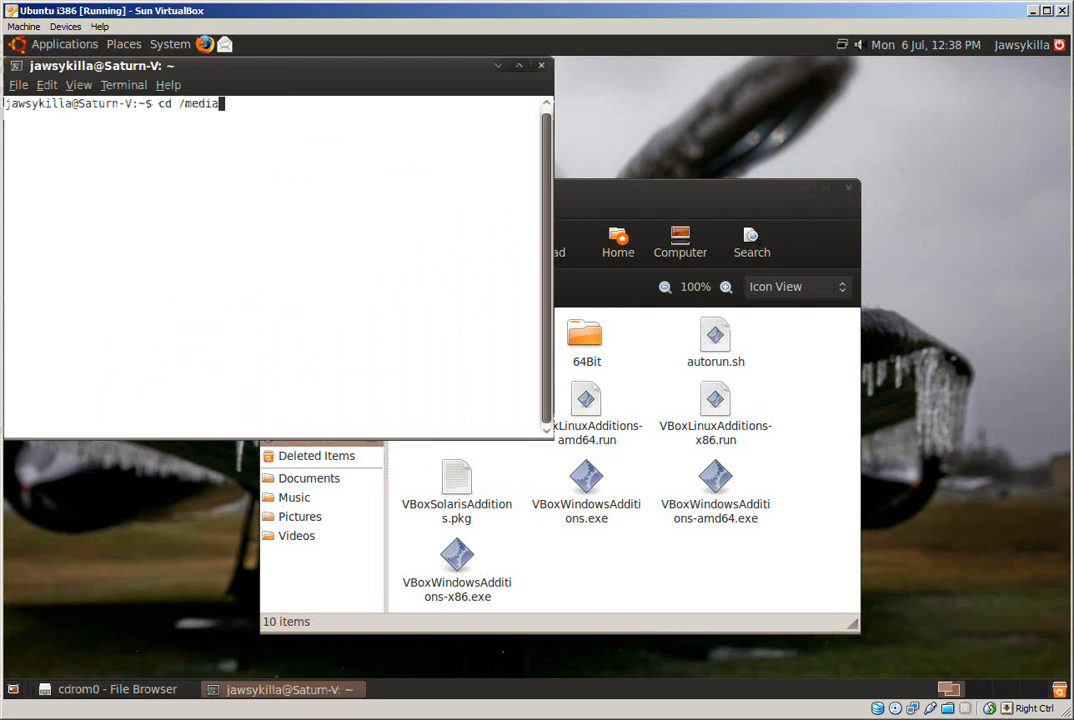
pyautogui.write('/cdrom0')
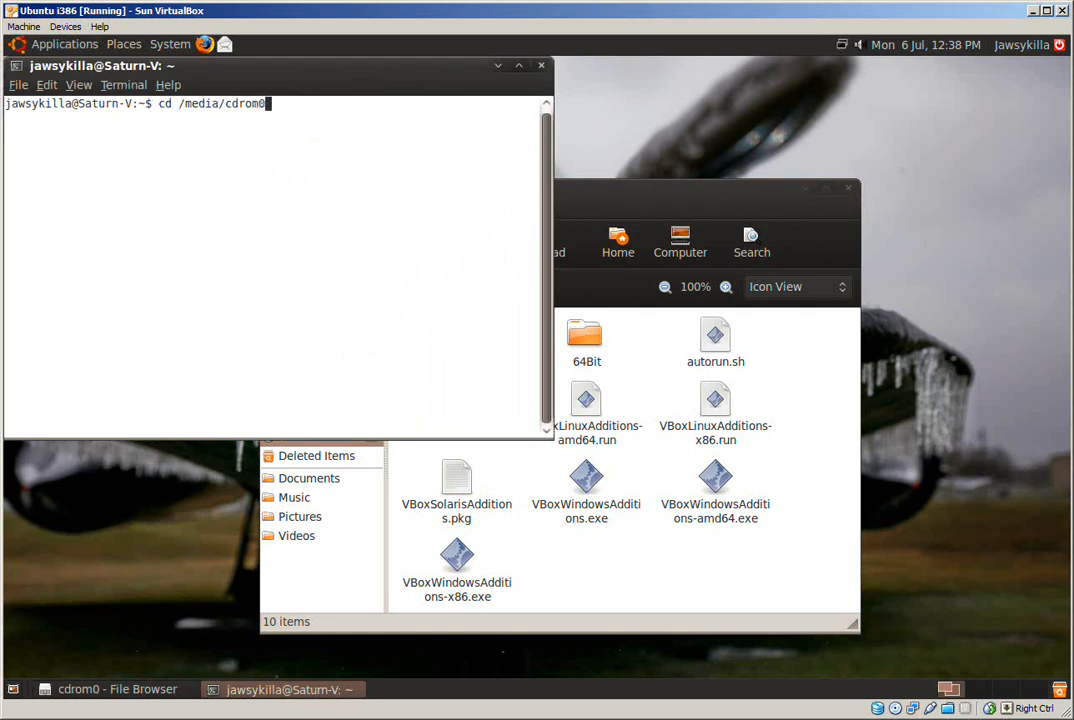
pyautogui.press('Return')
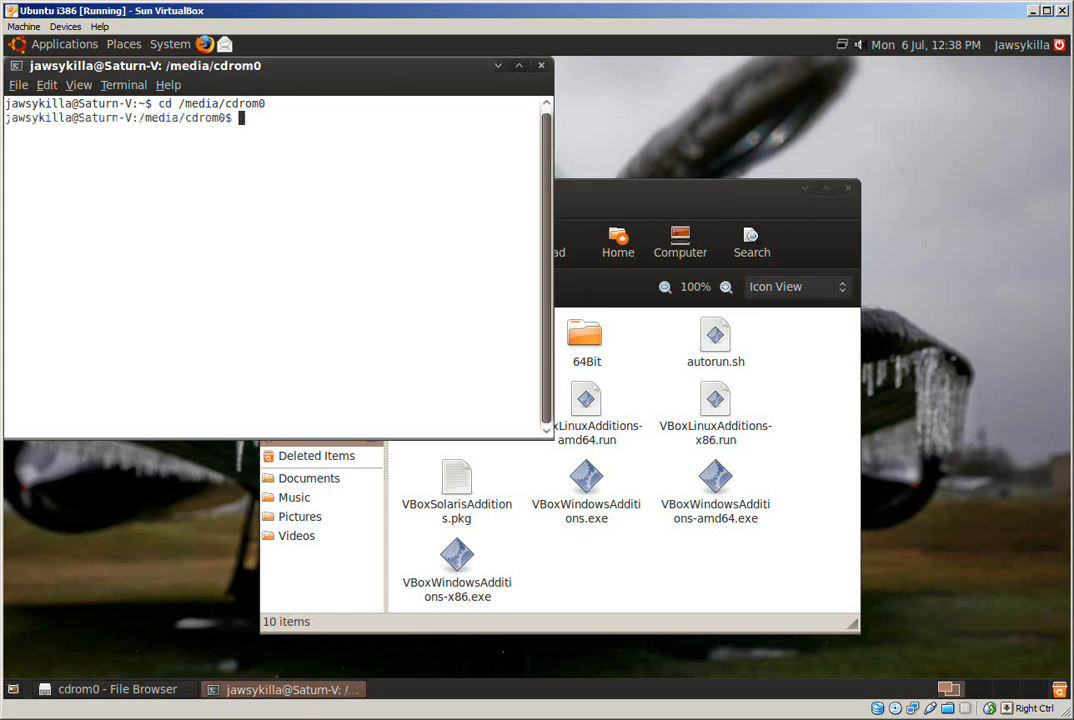
# List the CD directory with dir to show the VBoxLinuxAdditions-x86.run installer.
pyautogui.write('dir')
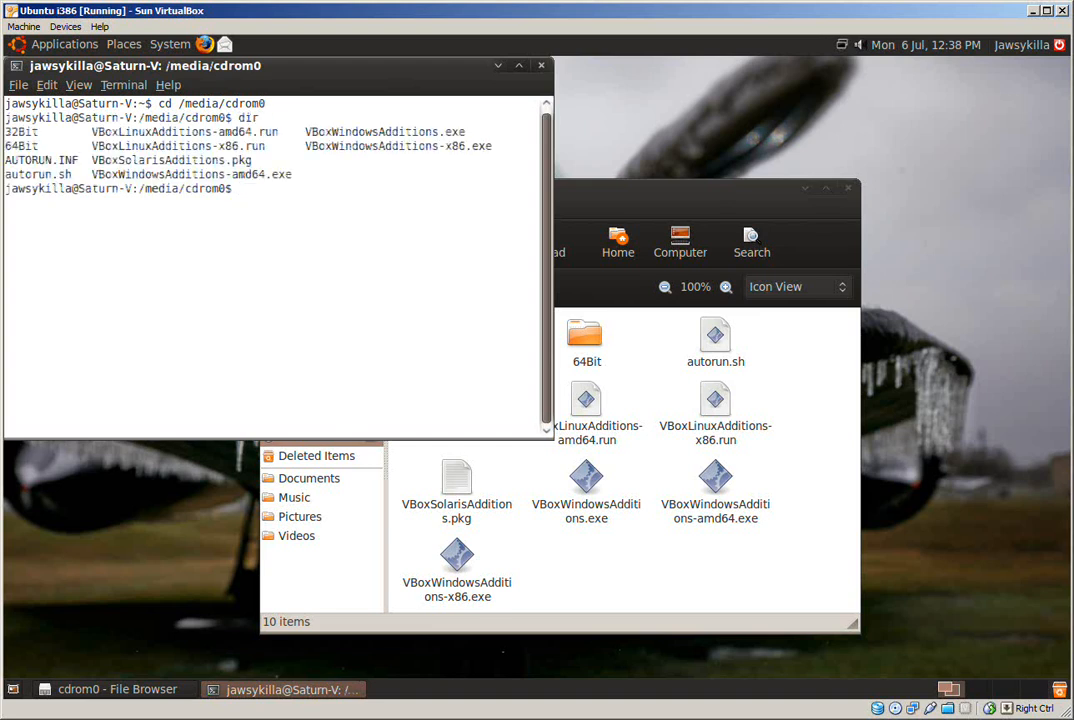
pyautogui.moveTo(268, 146)
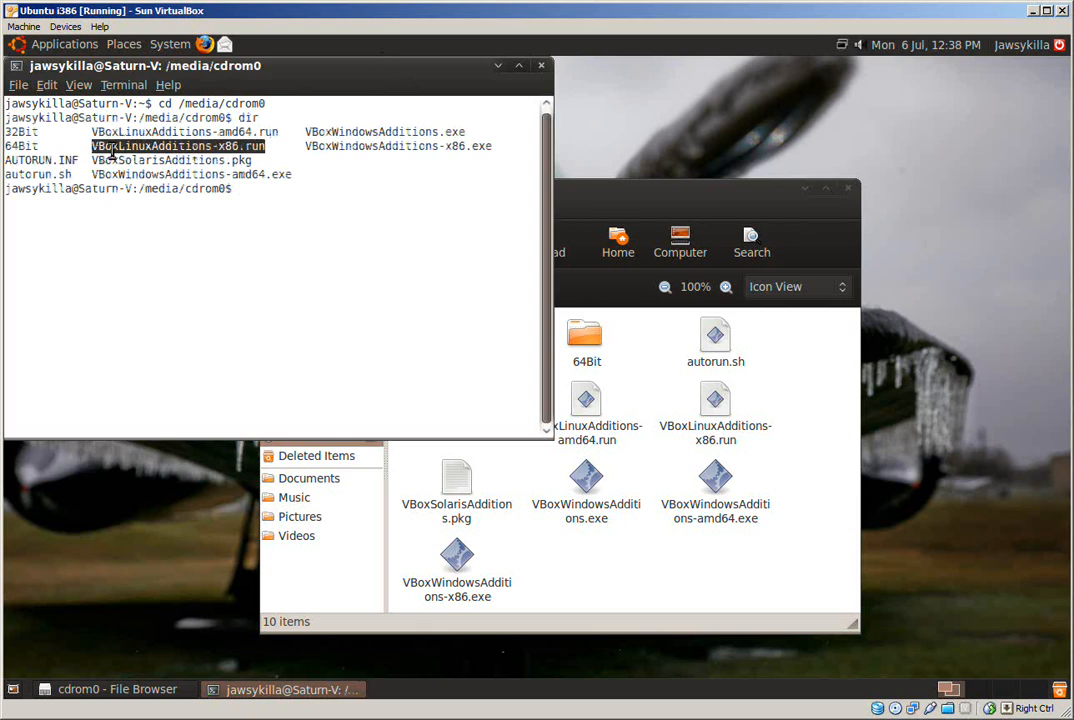
pyautogui.moveTo(402, 228)
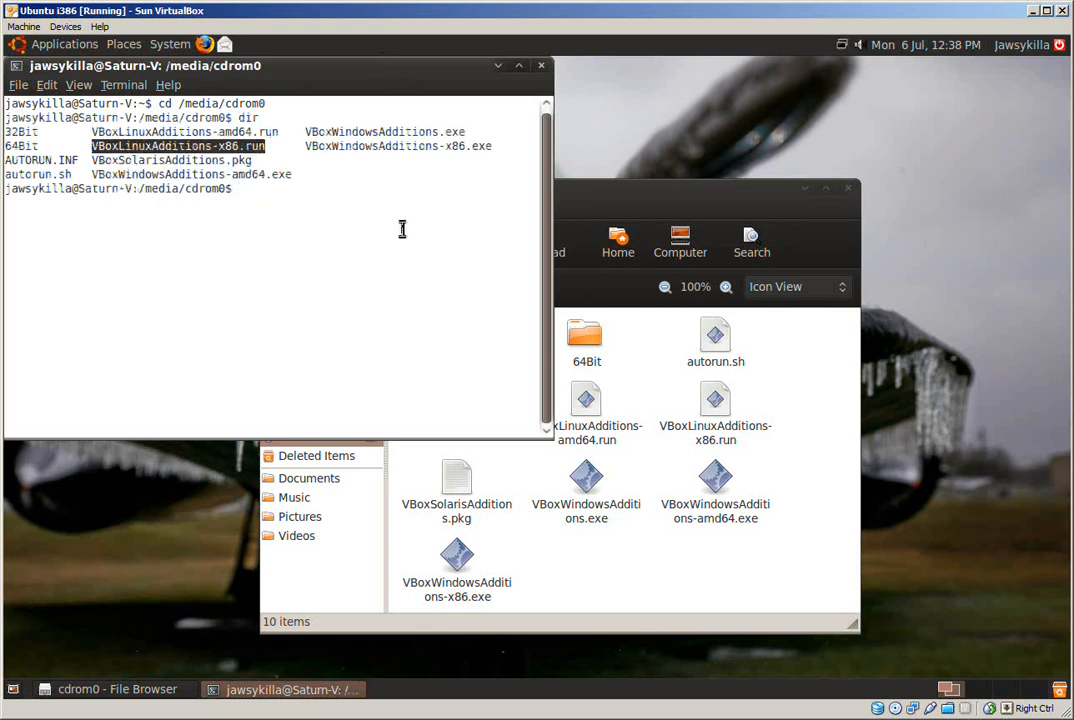
# Run sudo sh ./VBoxLinuxAdditions-x86.run to start the Guest Additions installer as superuser.
pyautogui.write('sudo')
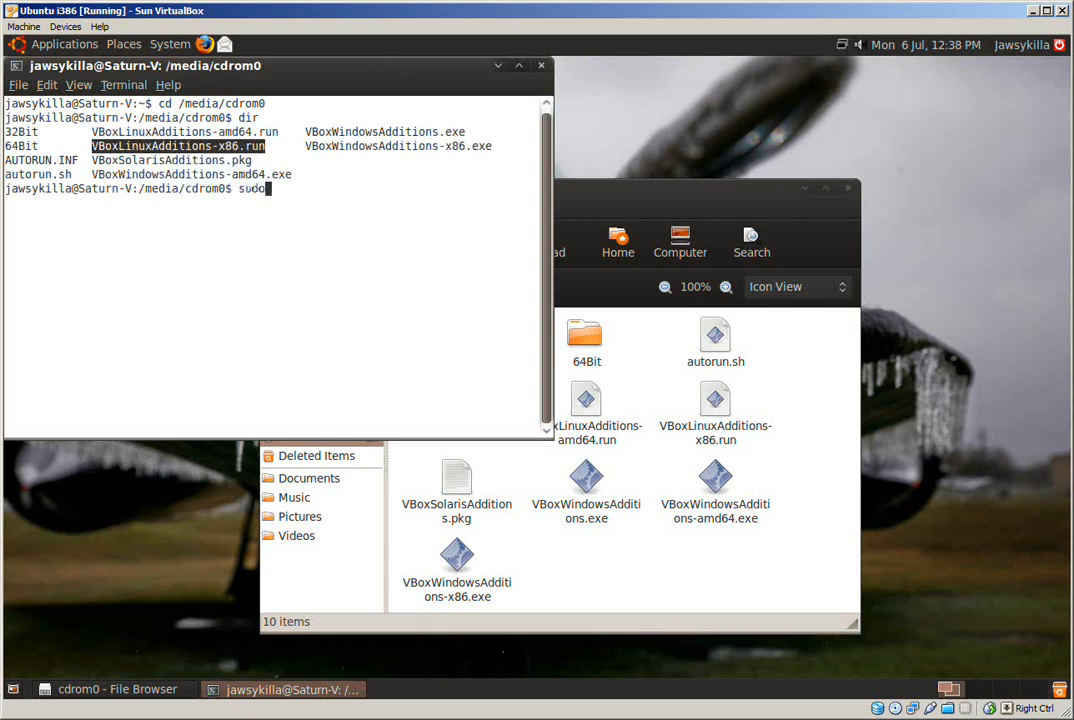
pyautogui.write('sh')
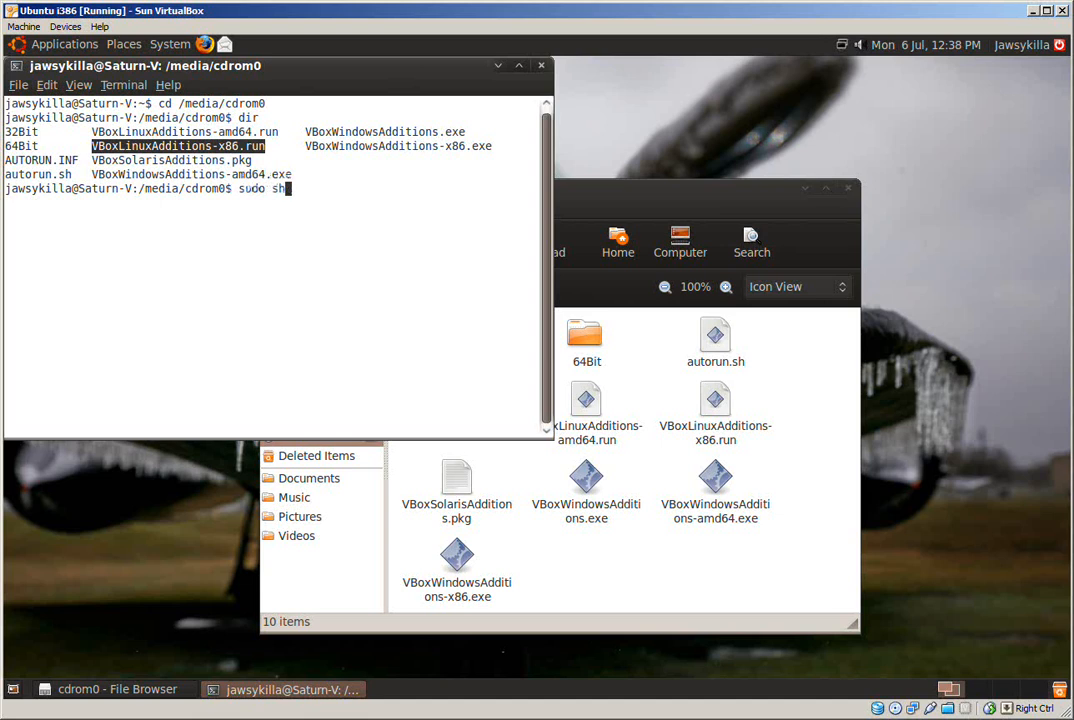
pyautogui.write('./')
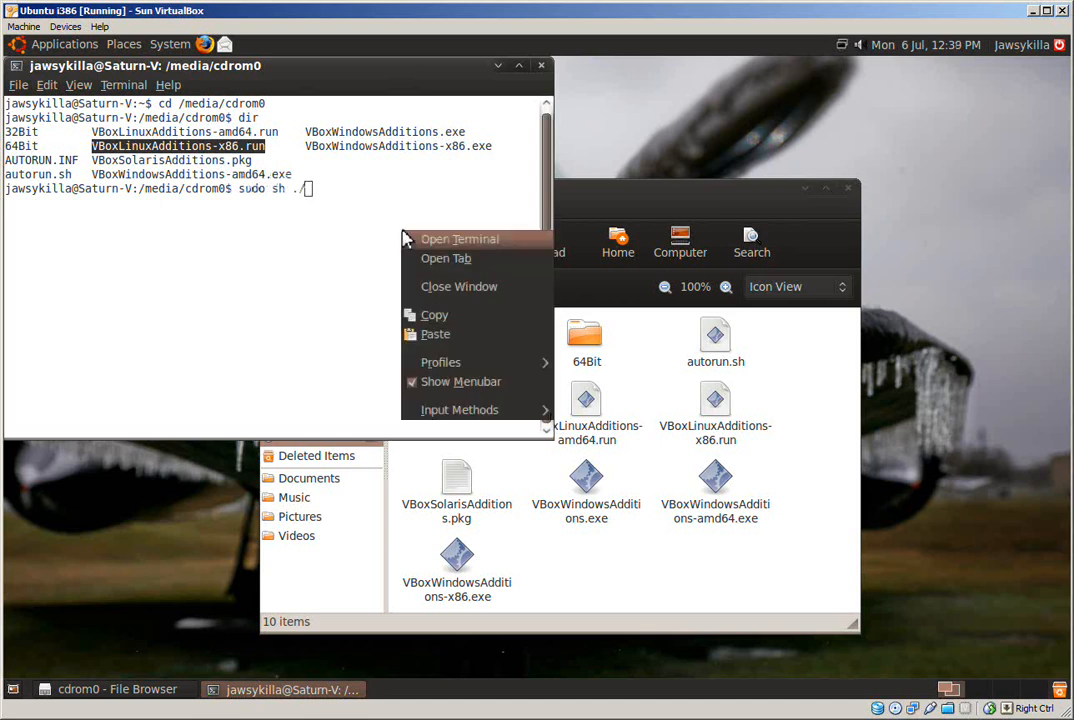
pyautogui.click(436, 334)
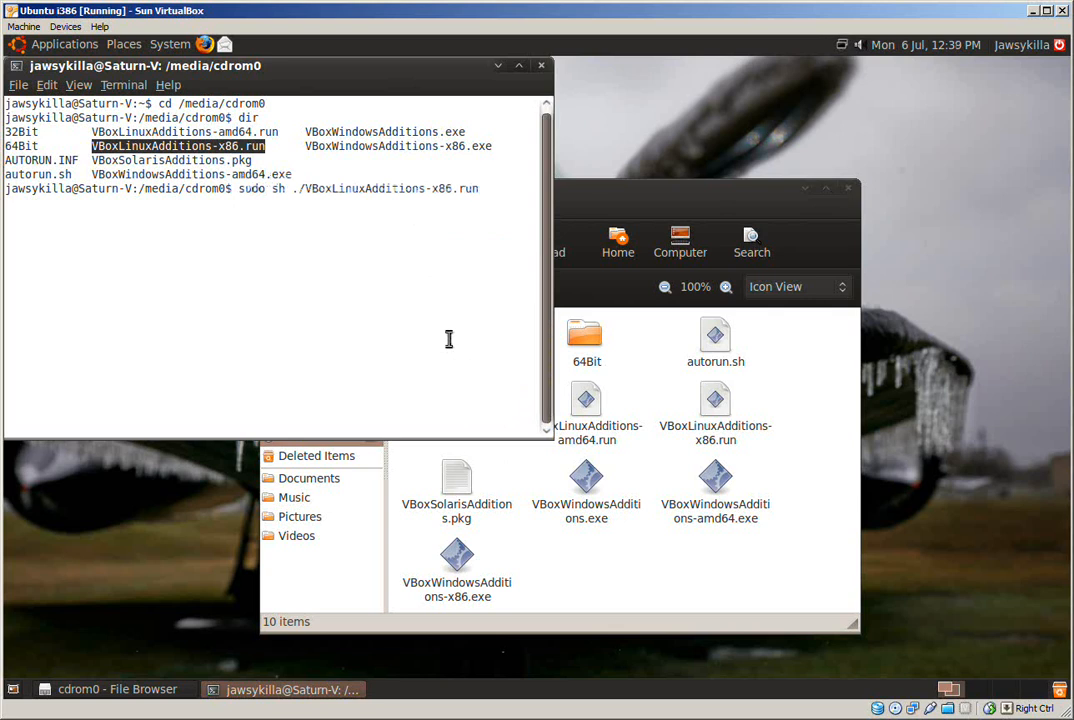
pyautogui.press('Return')
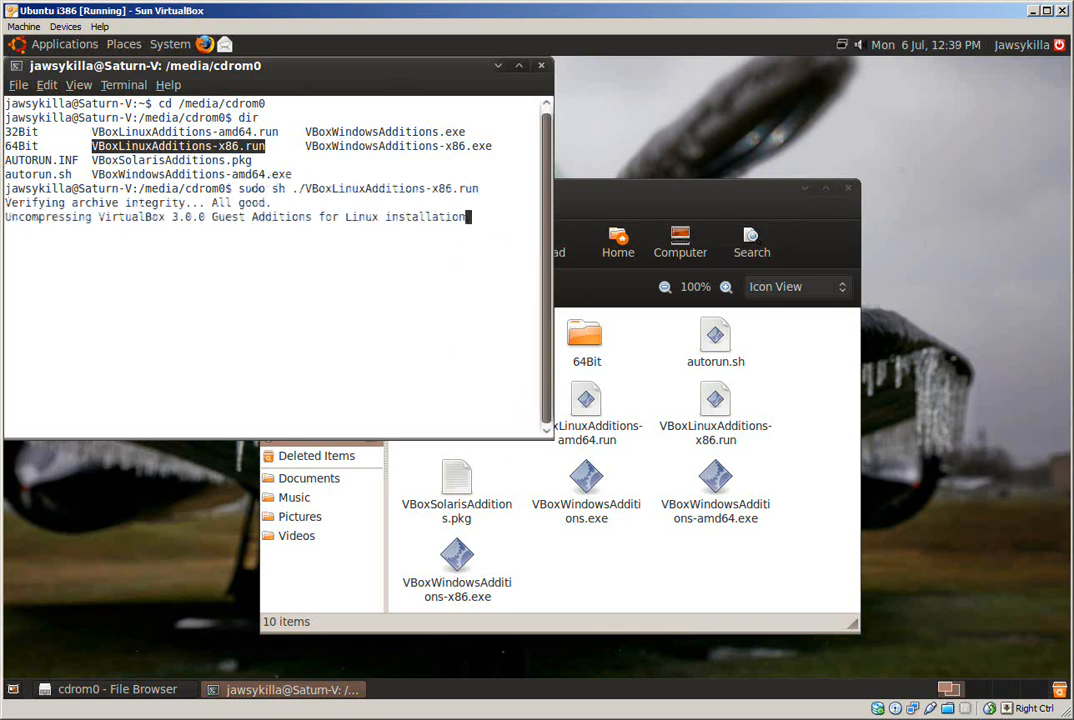